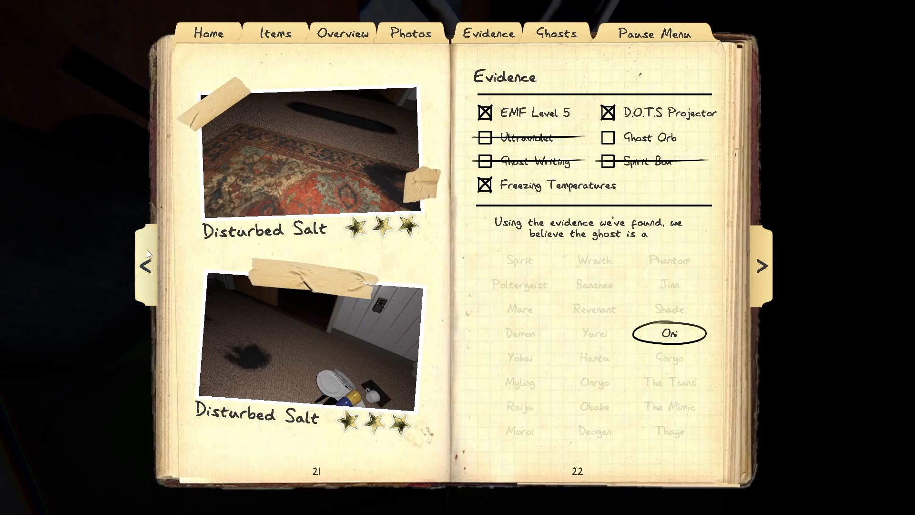
{"action": "left_click", "coordinate": [411, 33]}
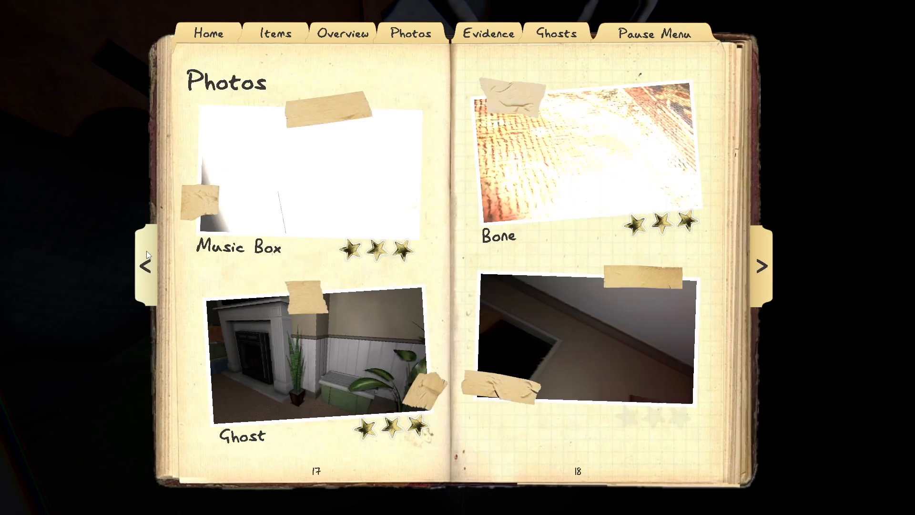
{"action": "left_click", "coordinate": [760, 268]}
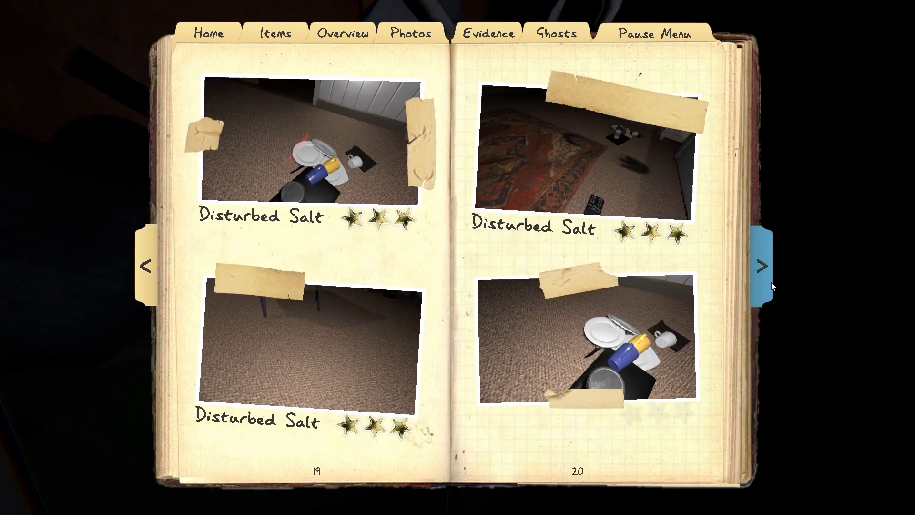
{"action": "left_click", "coordinate": [759, 265]}
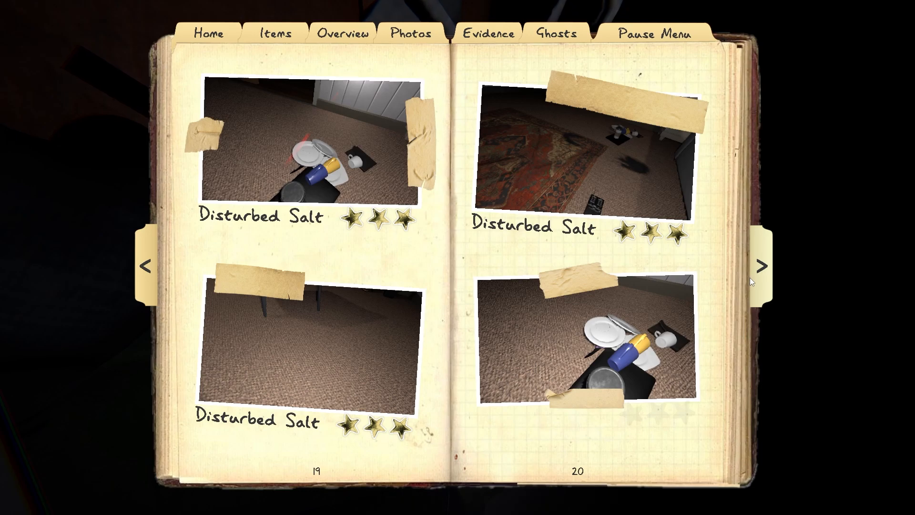
{"action": "mouse_move", "coordinate": [750, 343]}
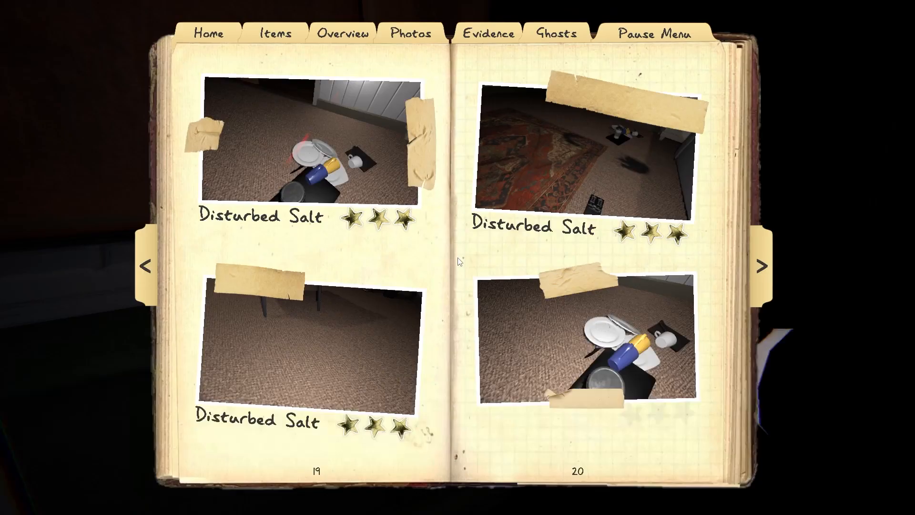
{"action": "left_click", "coordinate": [760, 263]}
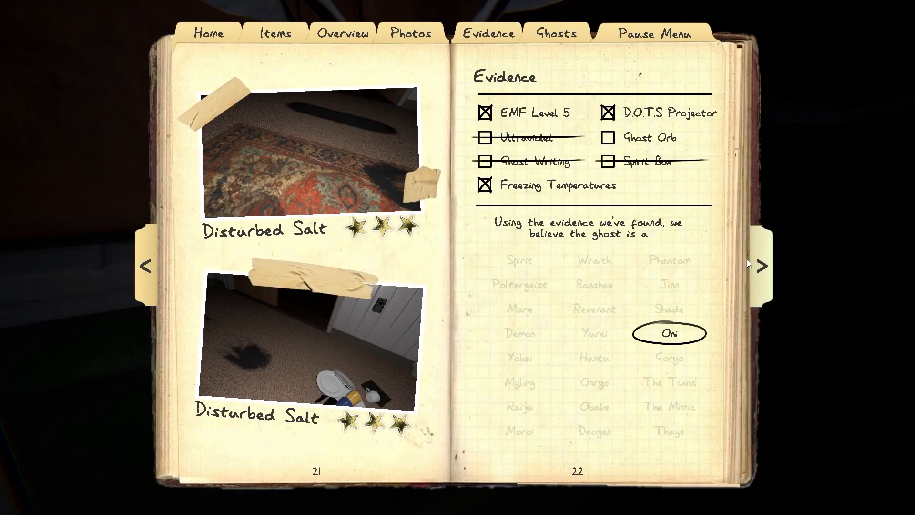